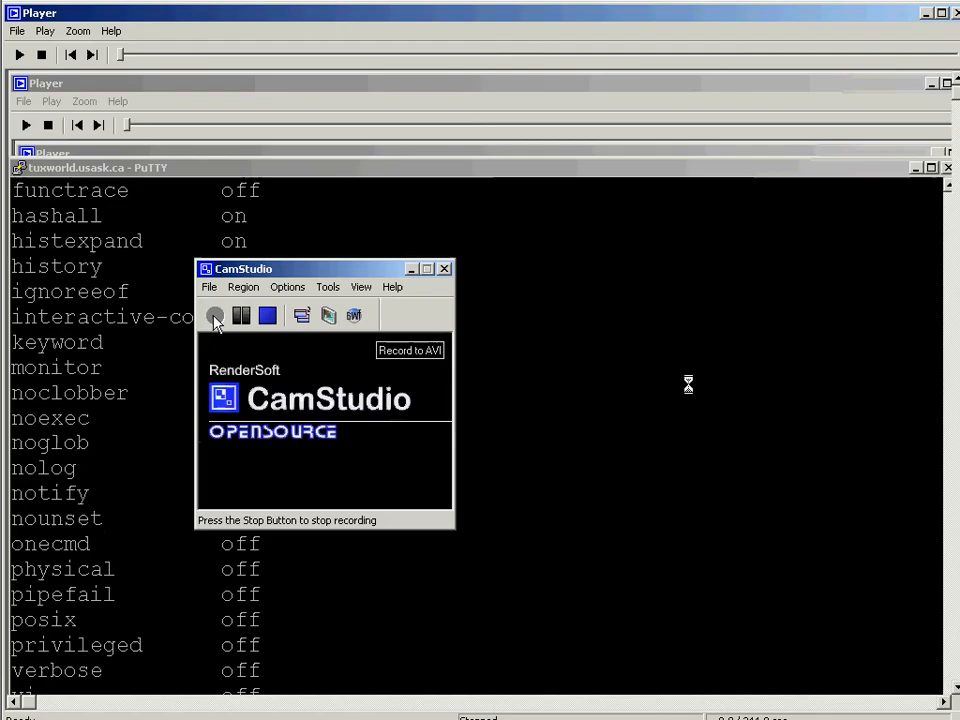
mouse_move(642, 404)
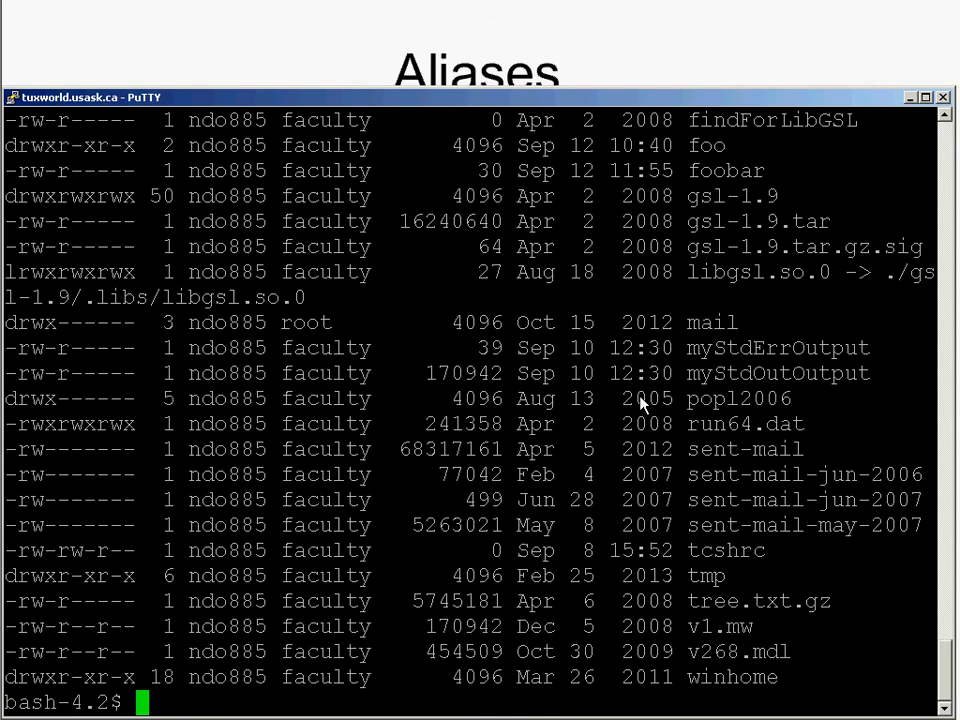
text(alias ls=)
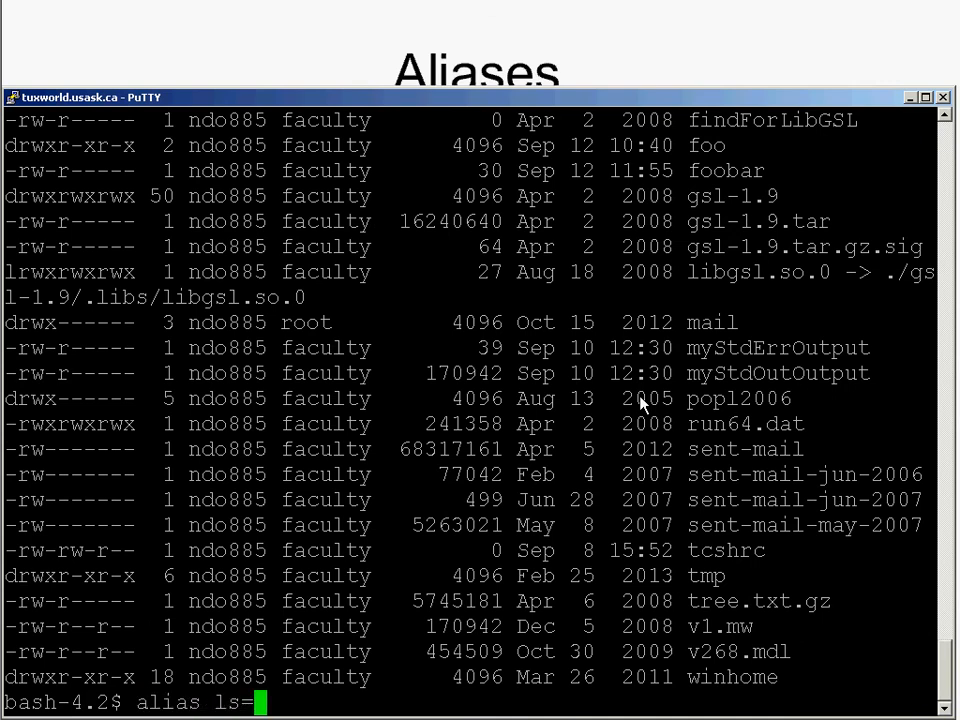
text(")
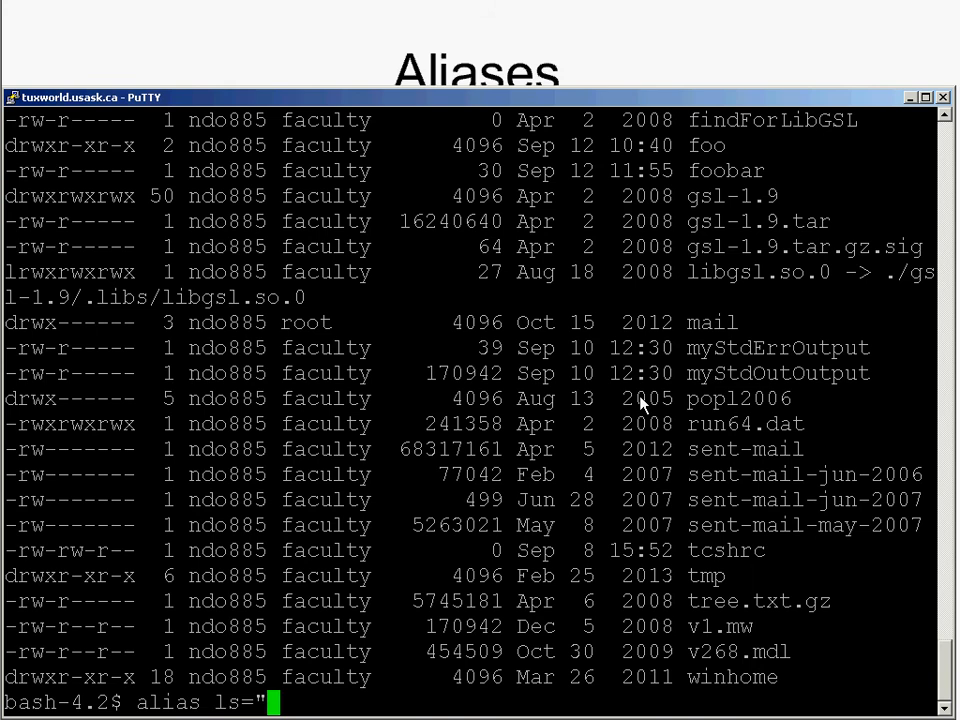
text(ls -la")
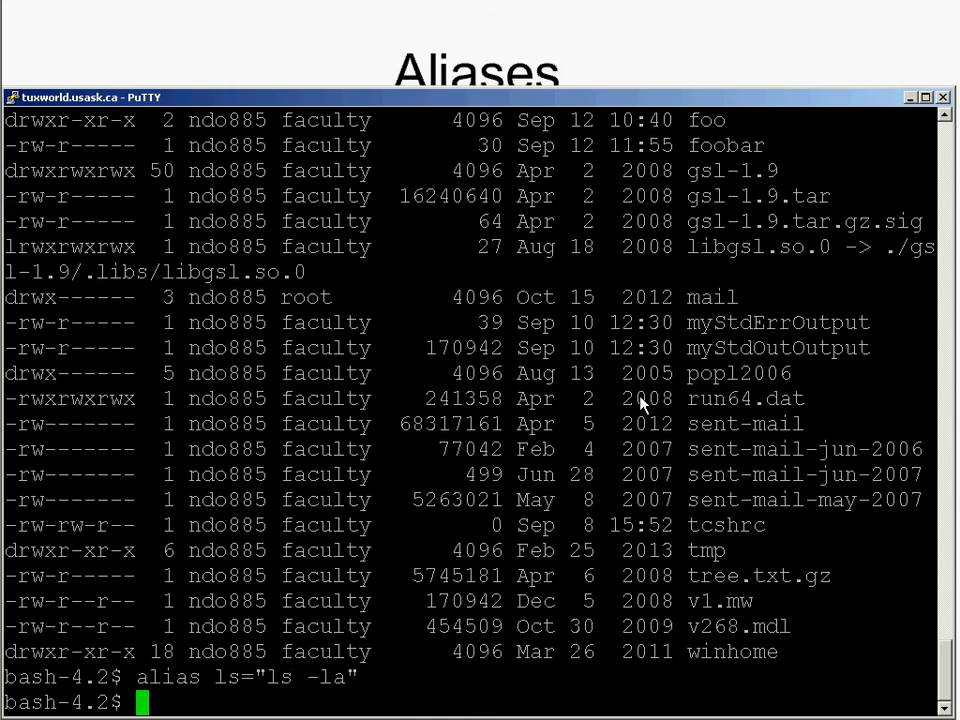
text(alias)
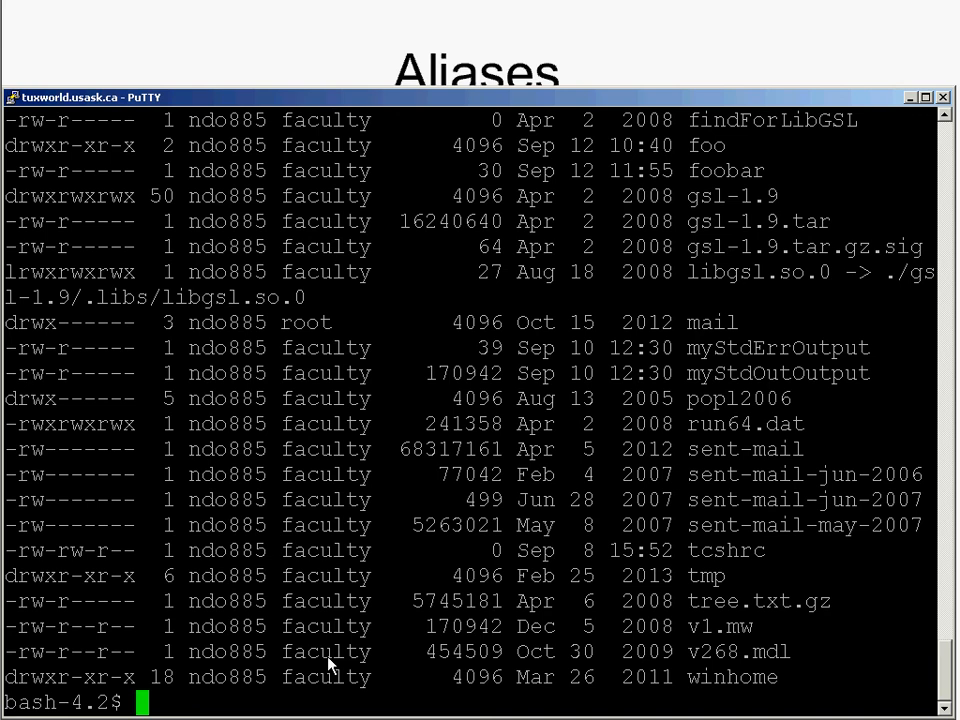
text(l)
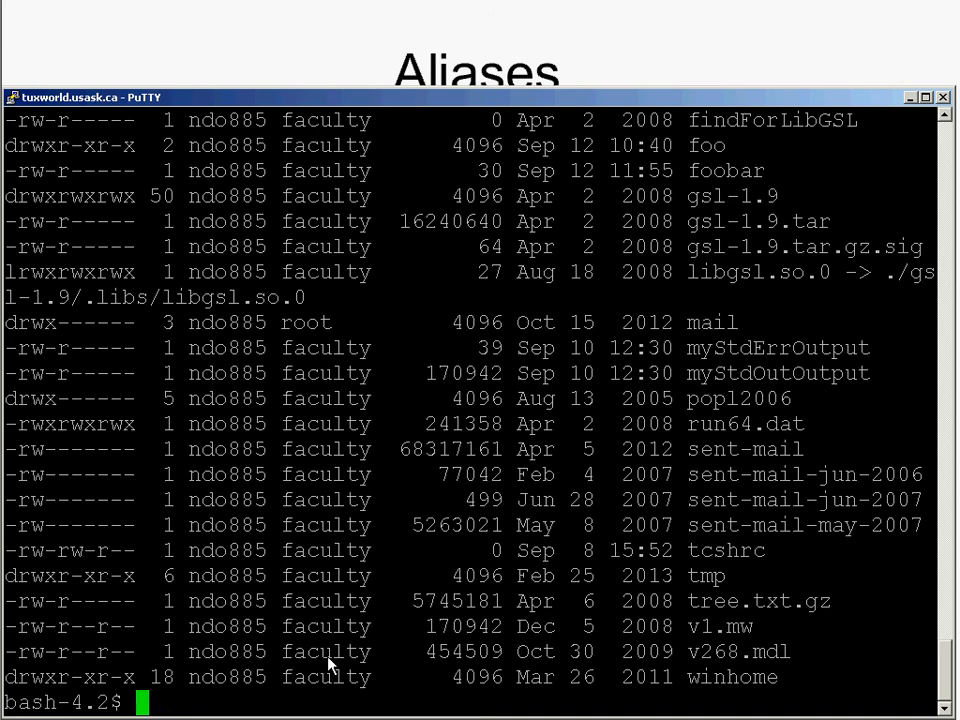
text(un)
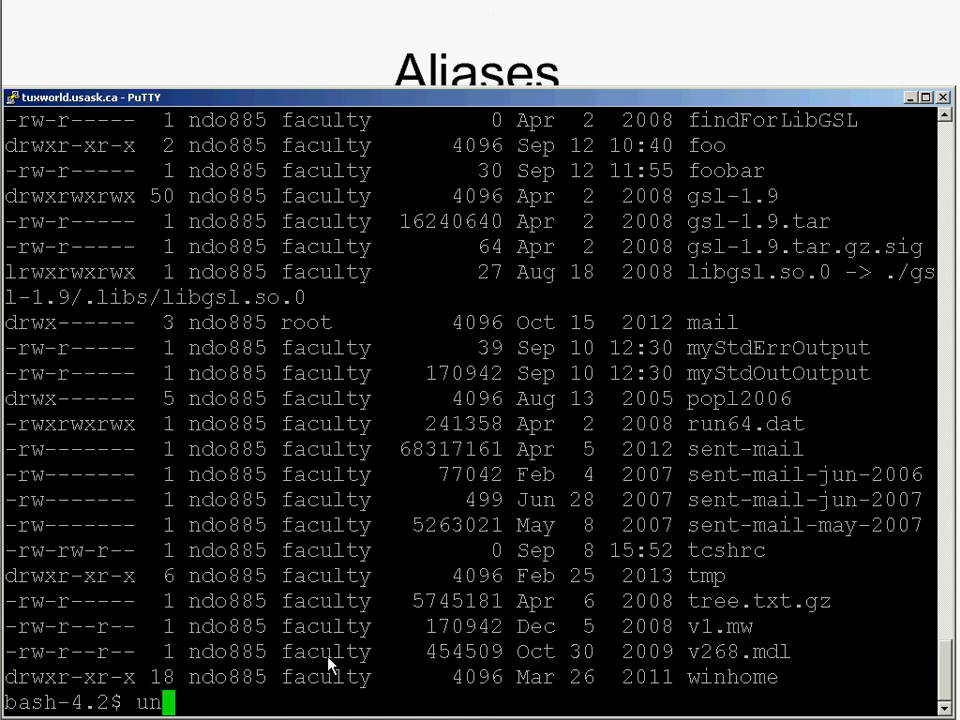
text(alias ls)
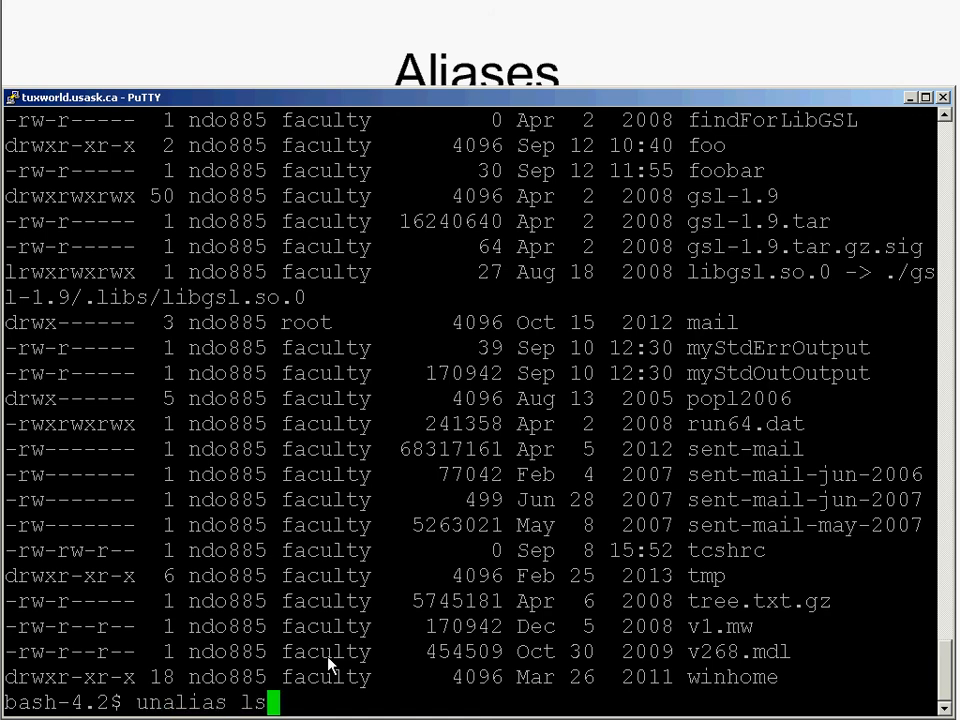